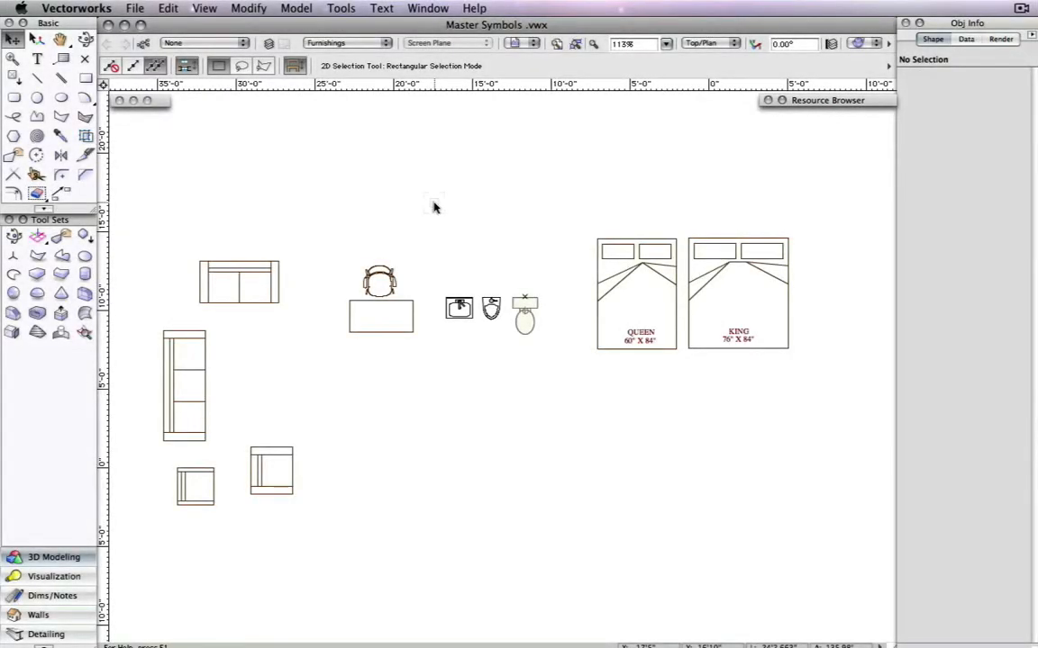
Choose the Design Layer option for editing the viewport of In place editing of refs.vwx.
{"action": "left_click", "coordinate": [458, 308]}
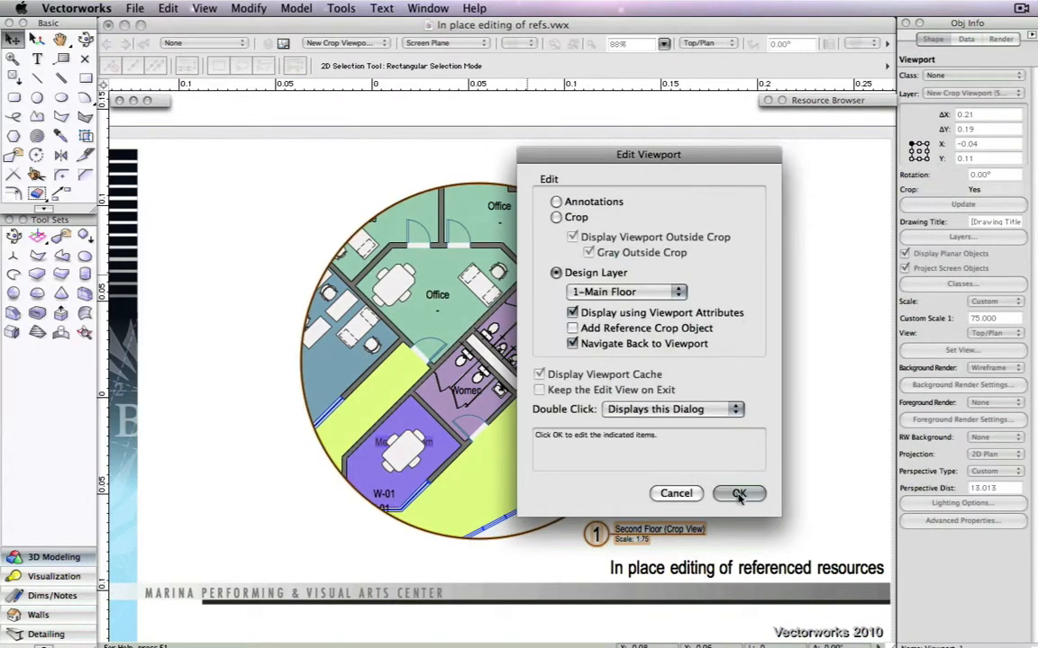
Confirm the Edit Viewport dialog to enter the Main Floor design layer.
{"action": "left_click", "coordinate": [738, 494]}
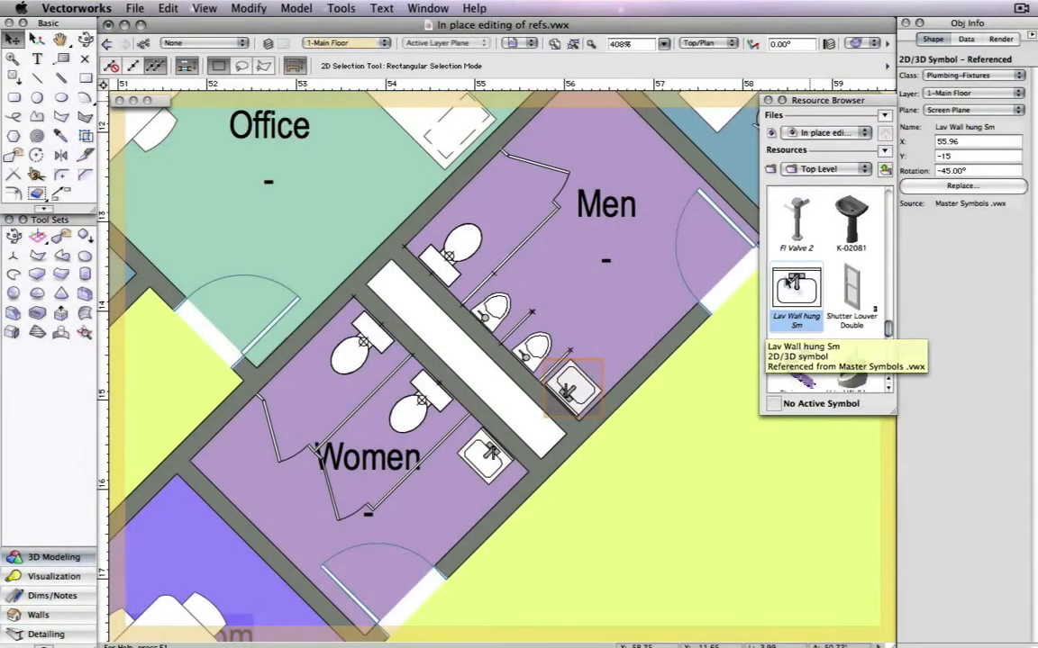
Edit the referenced Lav Wall hung Sm symbol's 2D component, accepting changes go to Master Symbols.
{"action": "right_click", "coordinate": [796, 288]}
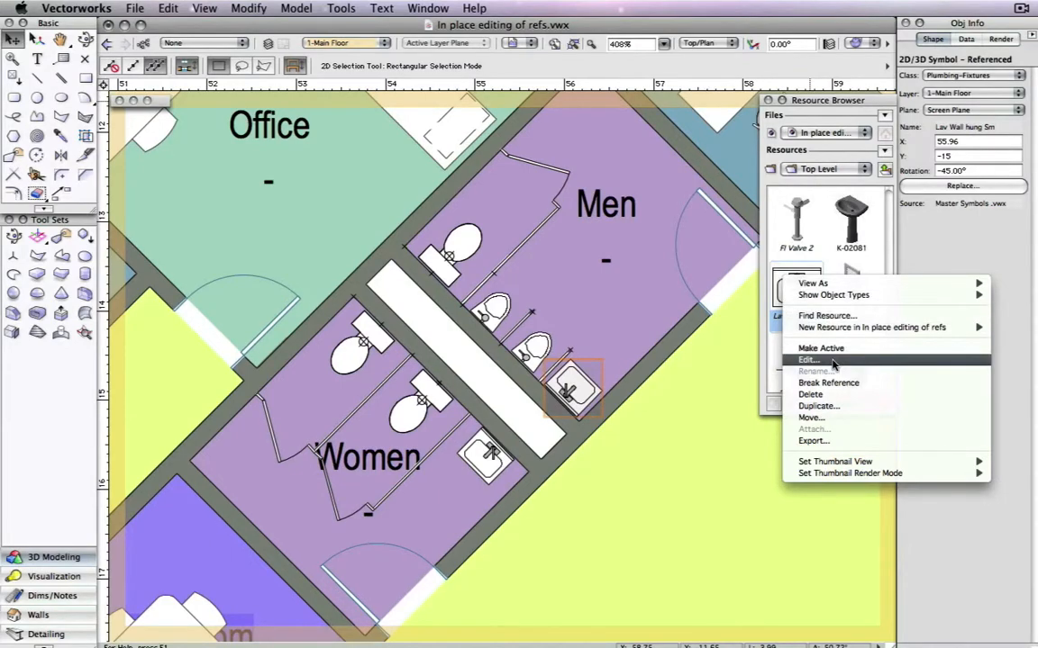
{"action": "left_click", "coordinate": [808, 360]}
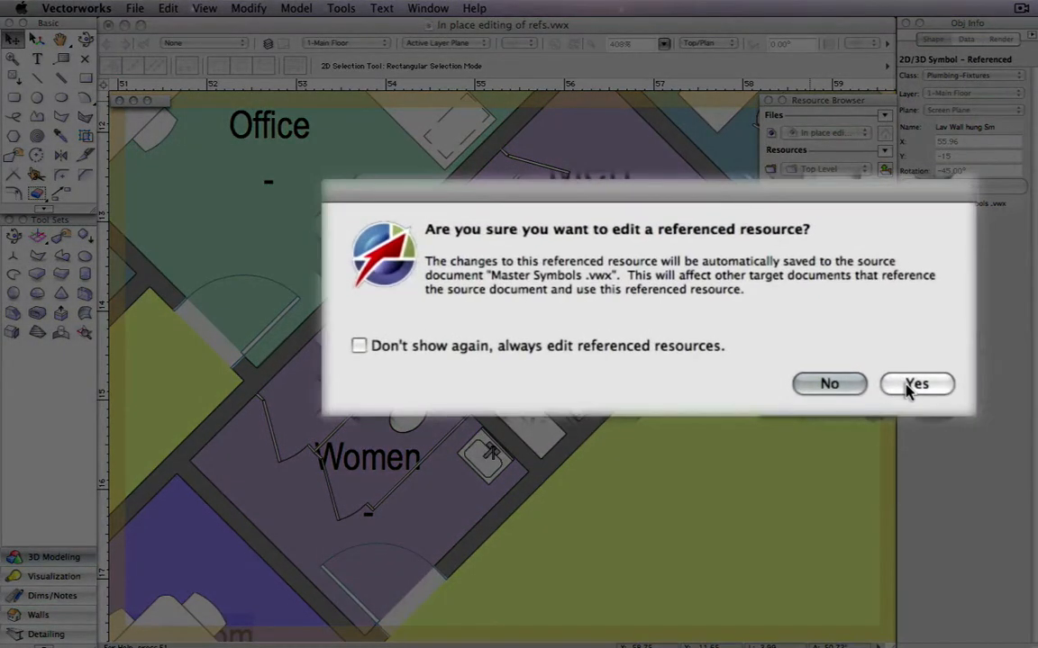
{"action": "mouse_move", "coordinate": [524, 286]}
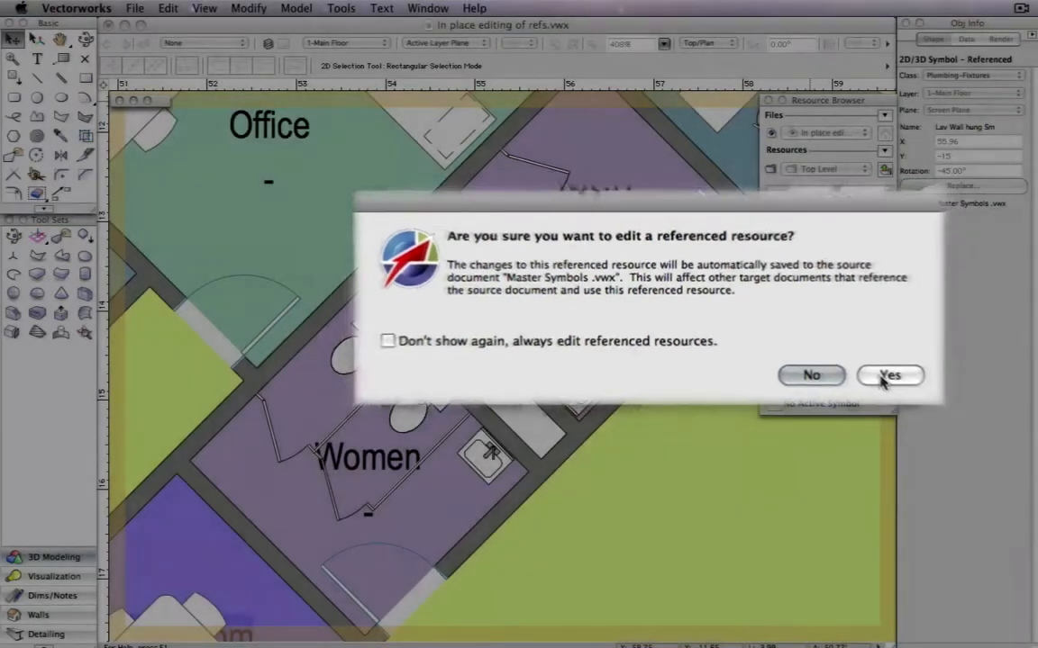
{"action": "left_click", "coordinate": [890, 374]}
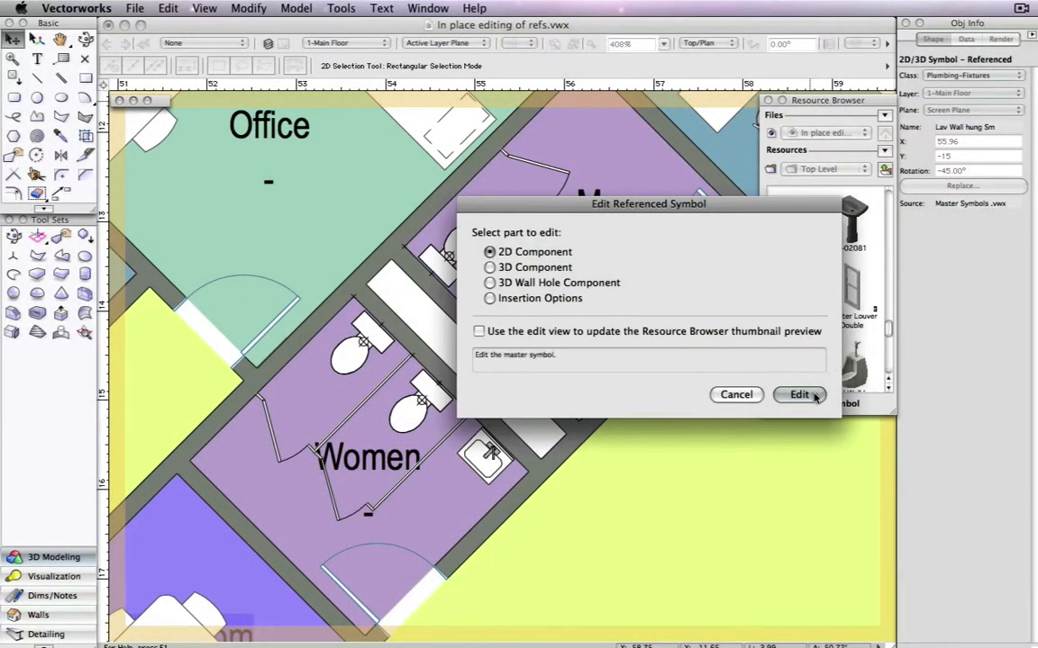
{"action": "left_click", "coordinate": [800, 394]}
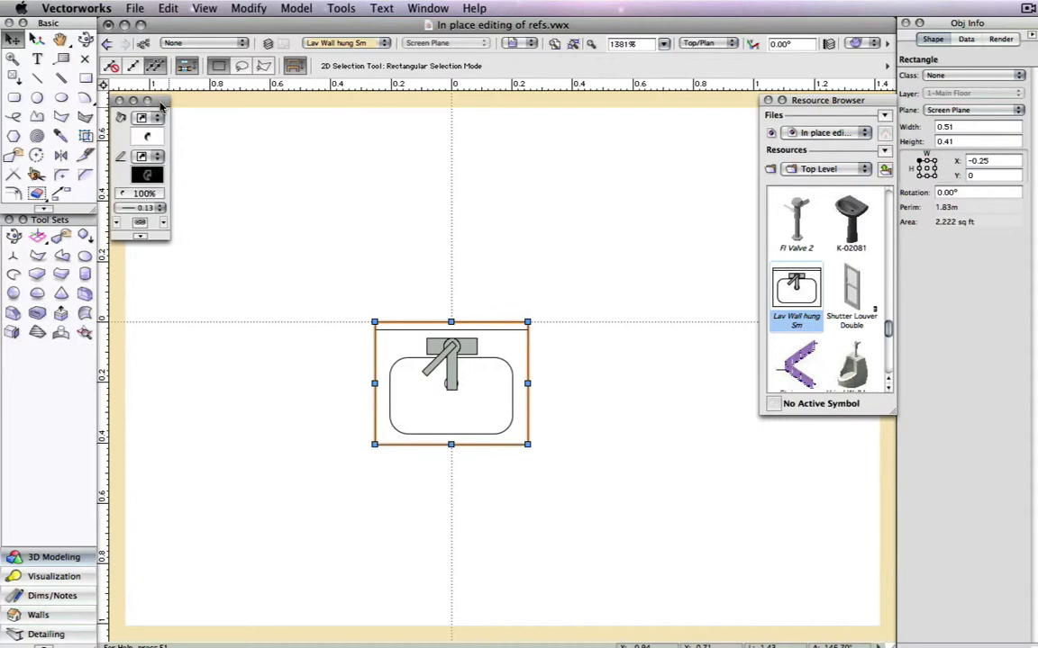
Give the sink's outer rectangle a gray fill and exit the symbol back to the plan.
{"action": "left_click", "coordinate": [148, 137]}
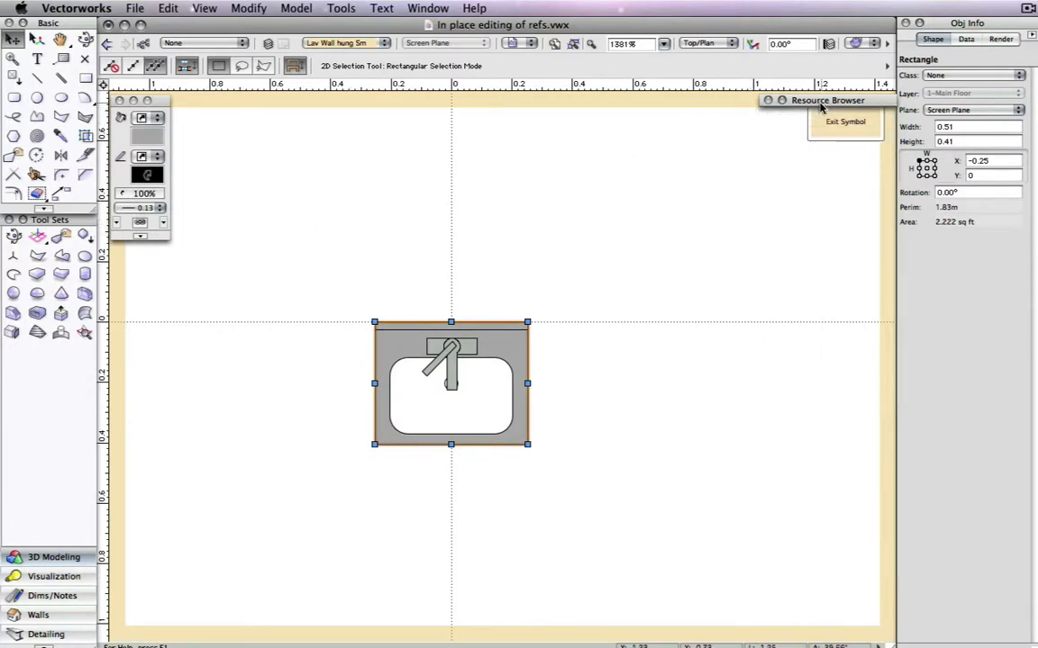
{"action": "left_click", "coordinate": [843, 122]}
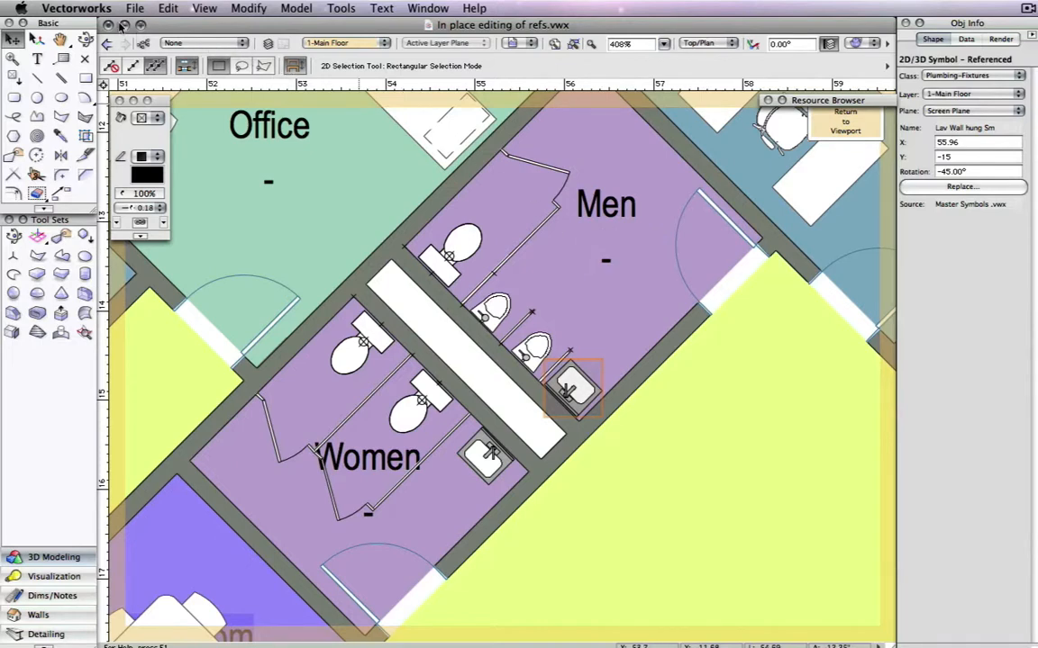
Reopen Master Symbols.vwx from the recent files to check the updated sink.
{"action": "left_click", "coordinate": [133, 7]}
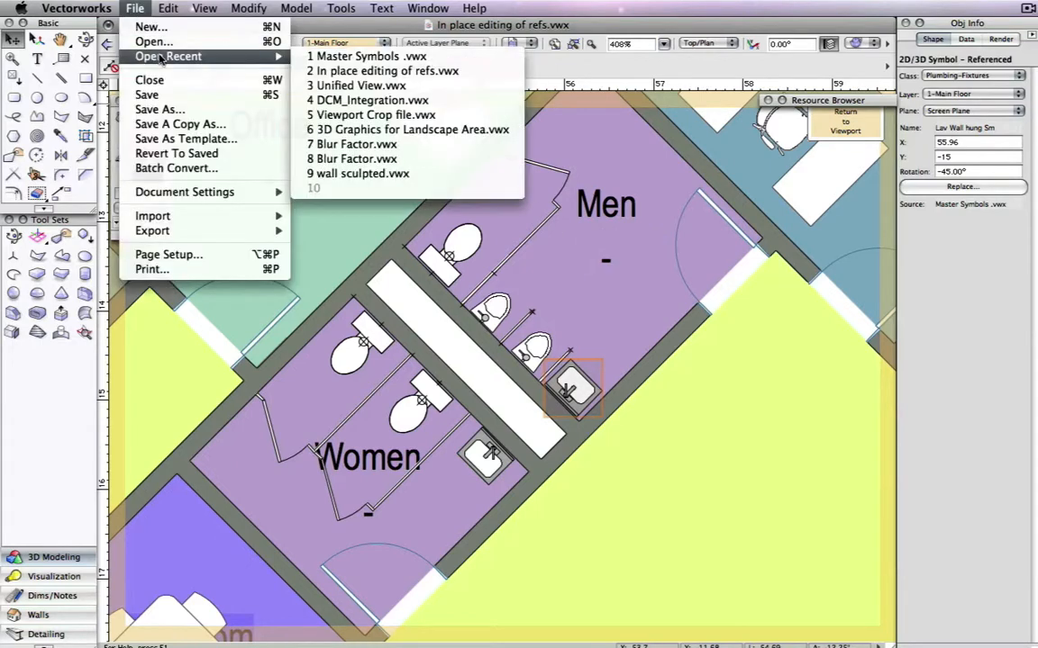
{"action": "left_click", "coordinate": [353, 85]}
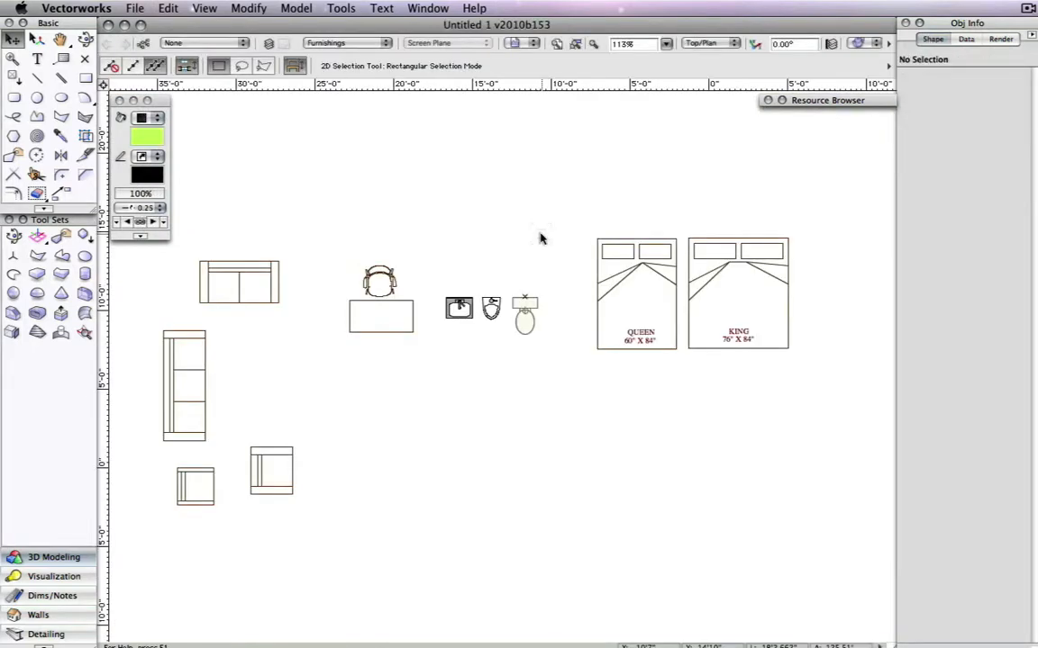
{"action": "mouse_move", "coordinate": [511, 279]}
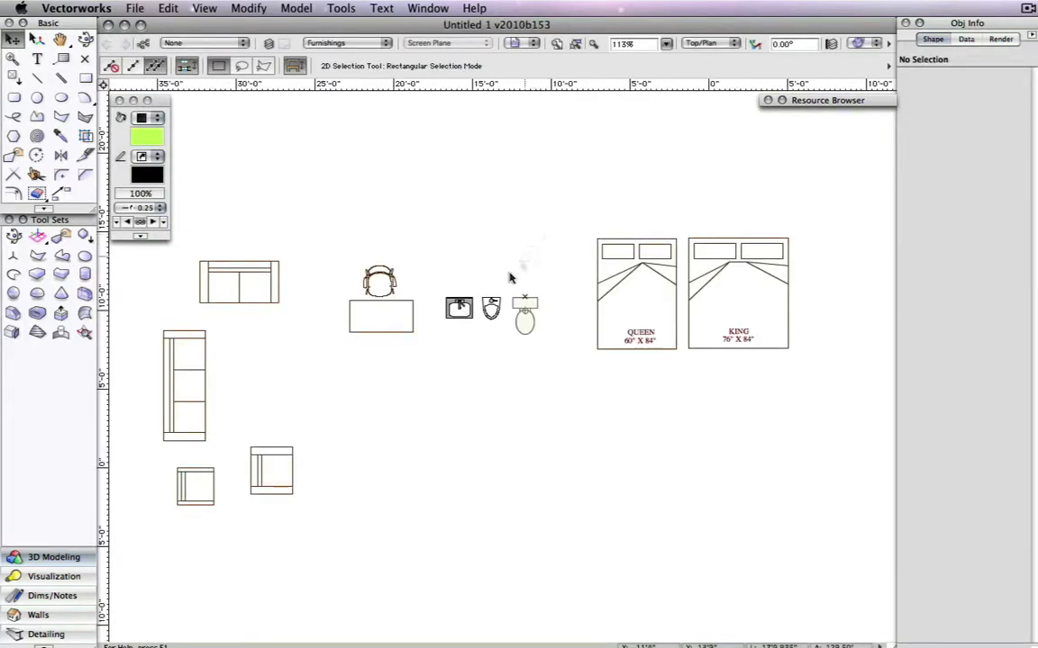